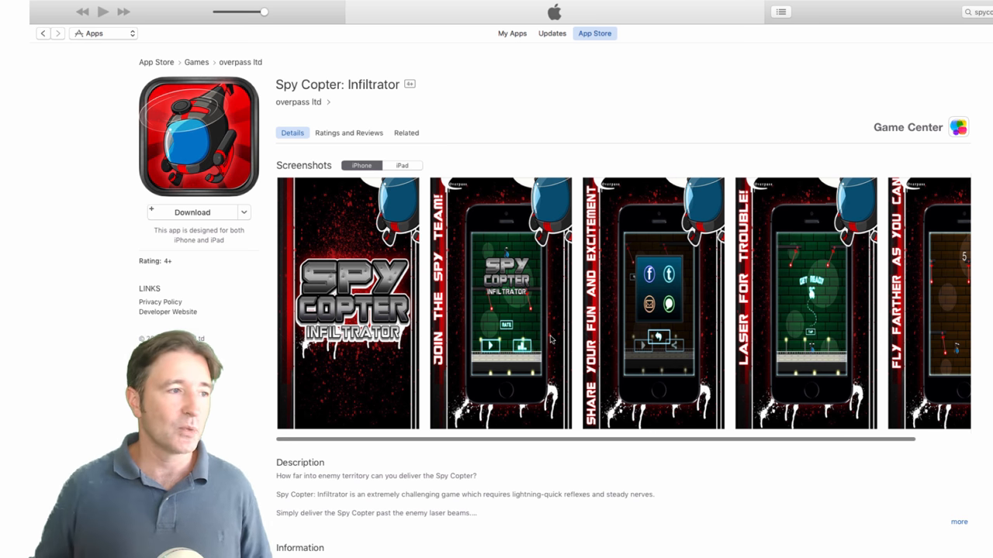
mouse_move(483, 332)
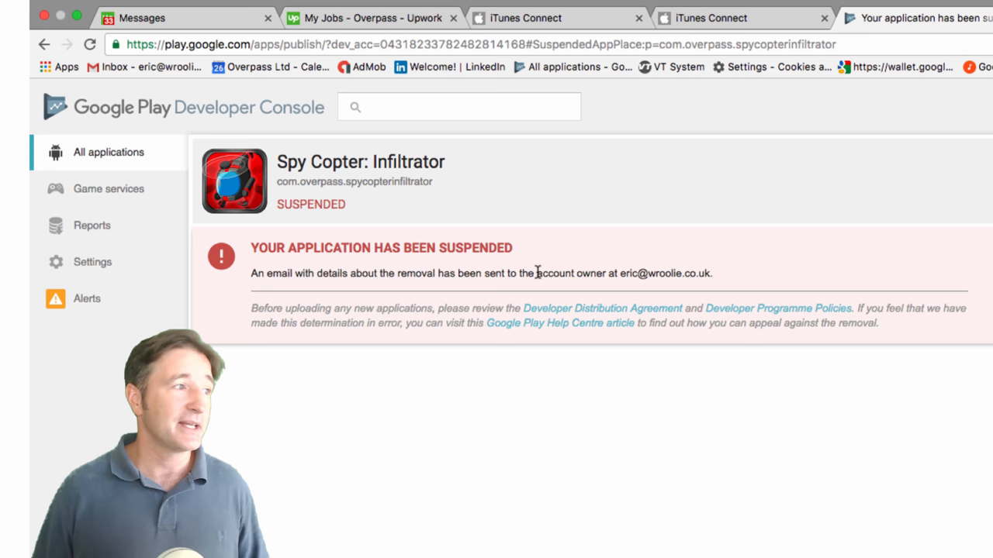
Leave the Spy Copter: Infiltrator iTunes page for the Play console's All applications list.
click(108, 152)
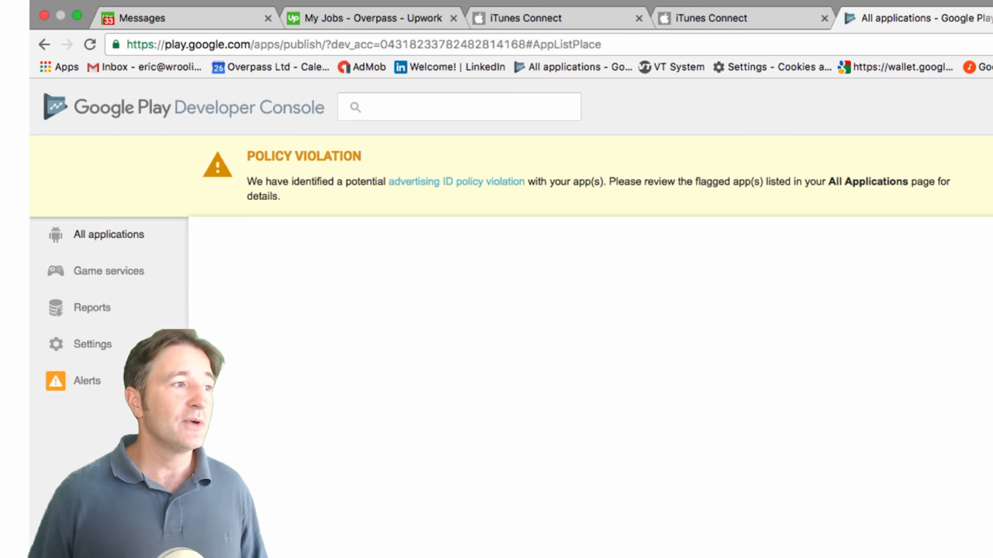
click(108, 233)
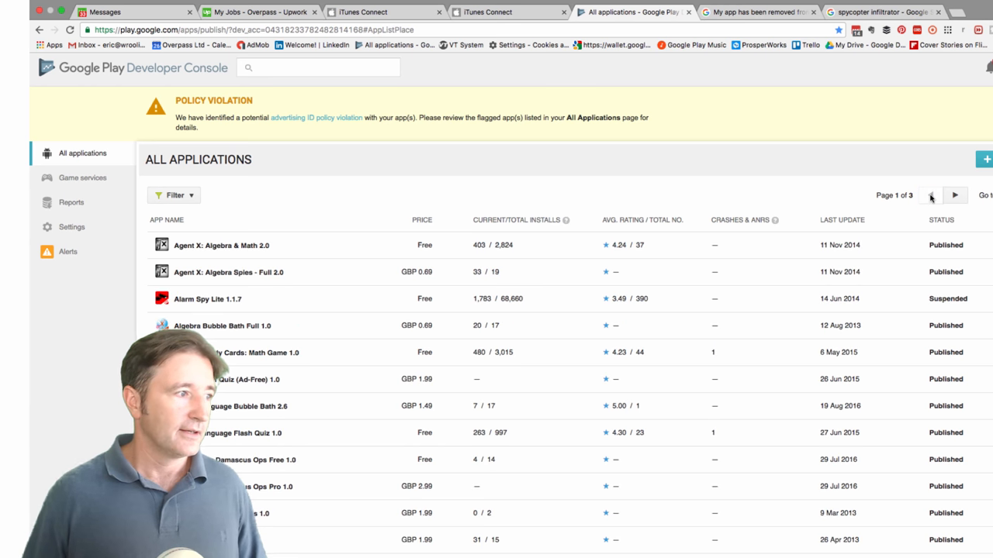
scroll(down, 3)
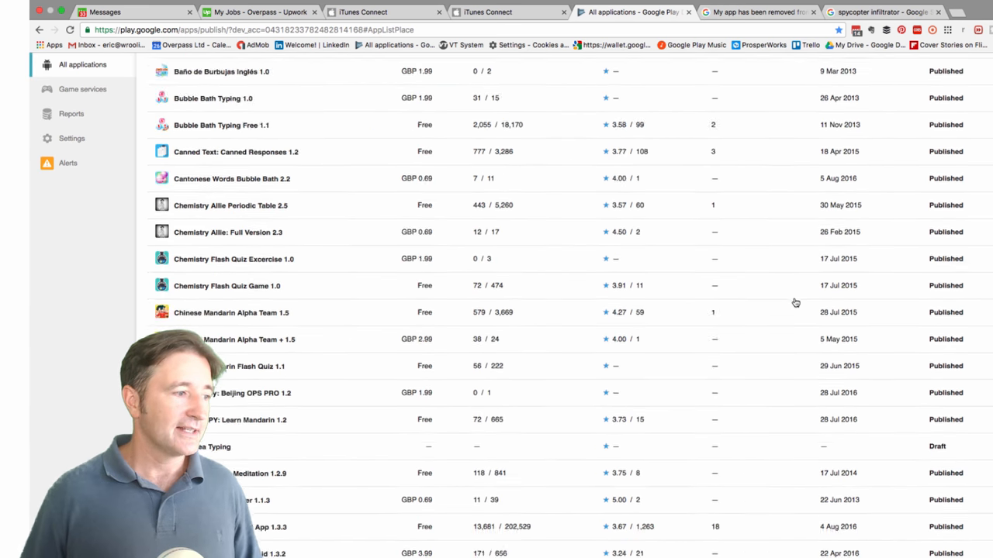
scroll(down, 3)
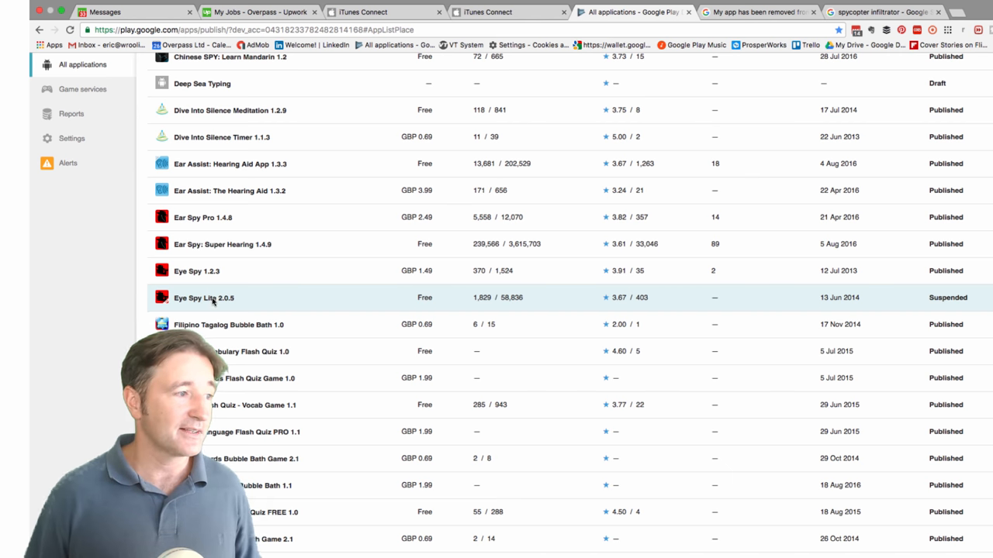
click(204, 298)
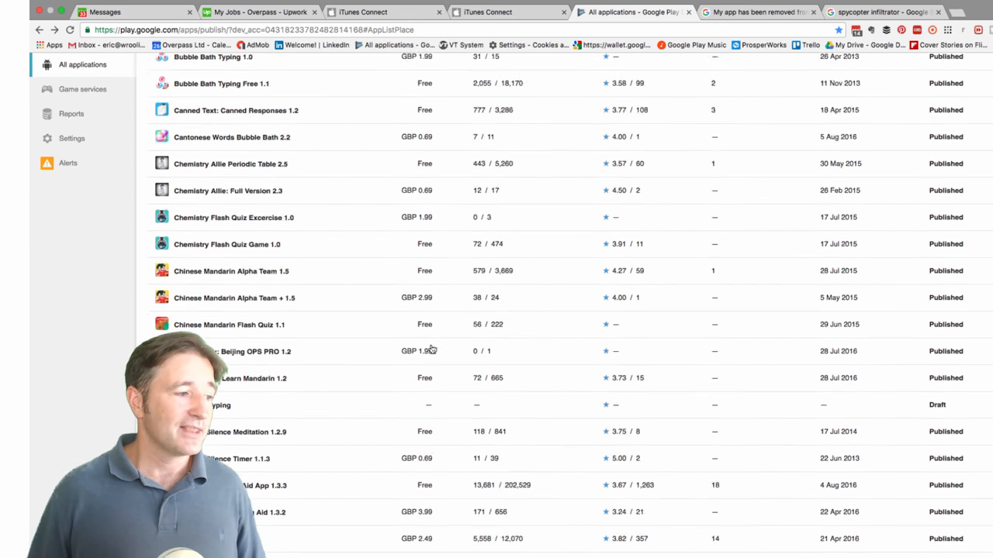
scroll(down, 3)
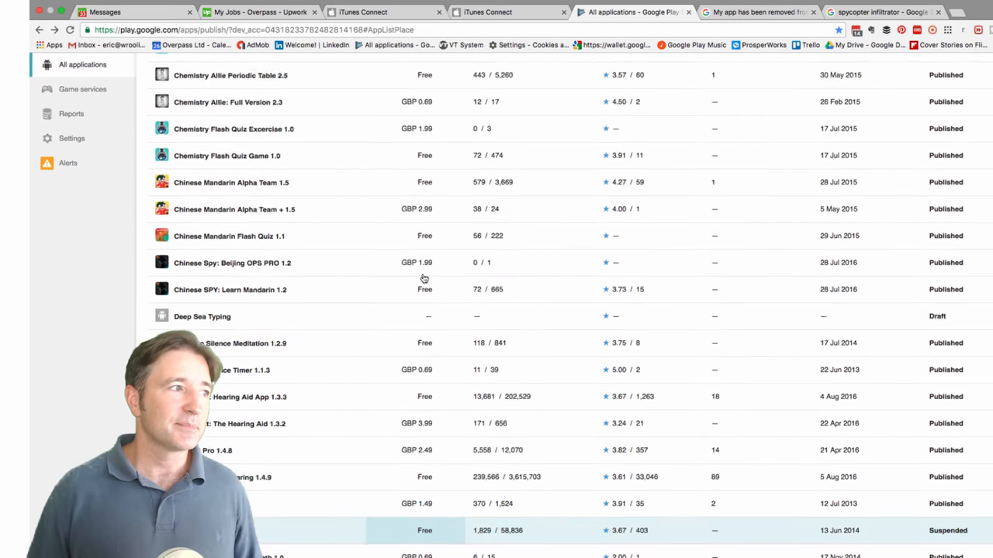
scroll(up, 3)
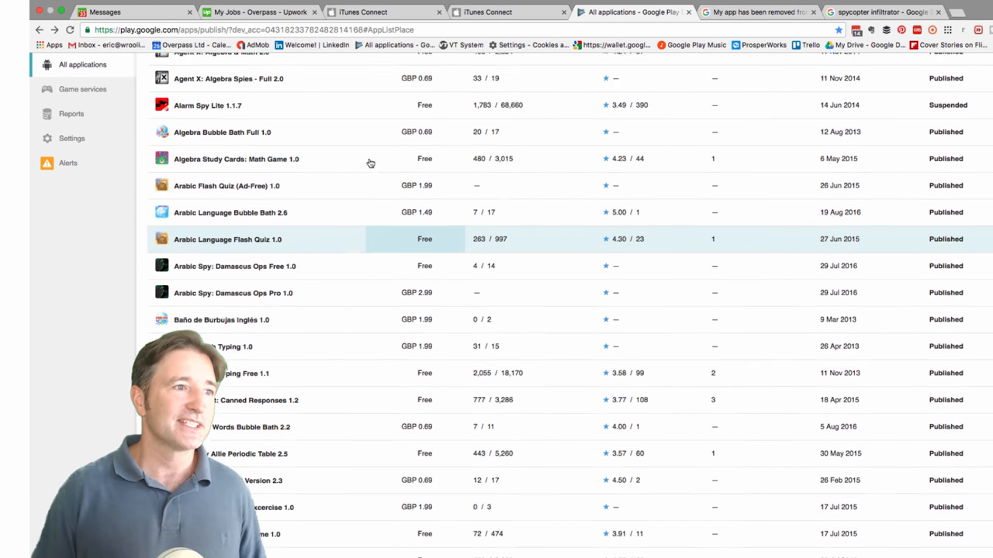
scroll(up, 3)
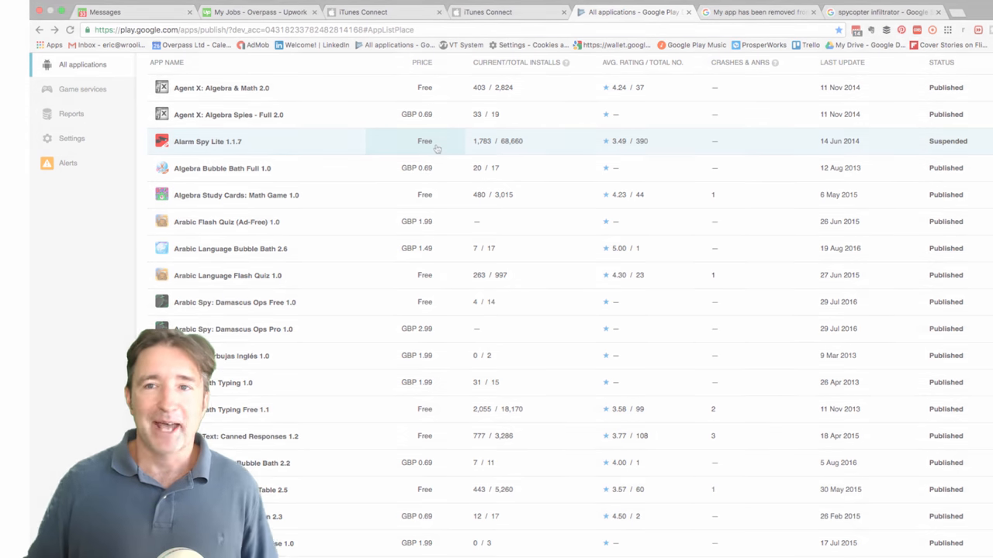
Switch to the 'My app has been removed from Google Play' Help Center article.
click(752, 12)
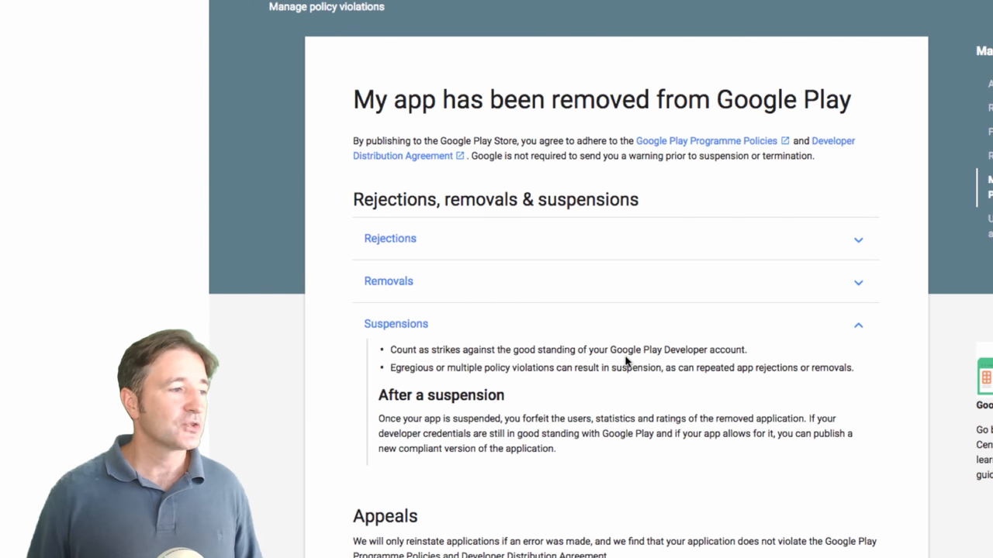
mouse_move(655, 355)
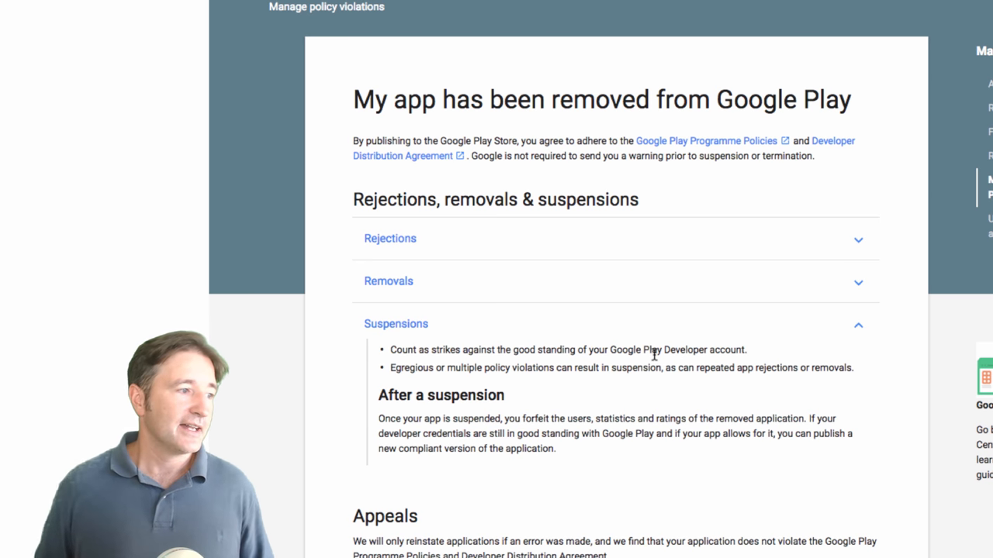
mouse_move(683, 380)
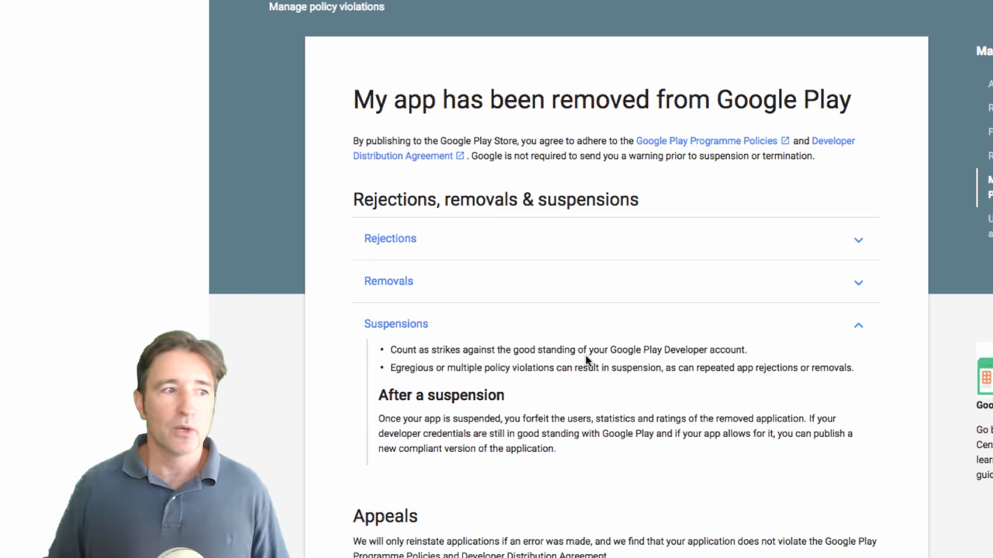
Return to the All applications list and open Alarm Spy Lite's suspension page.
click(590, 11)
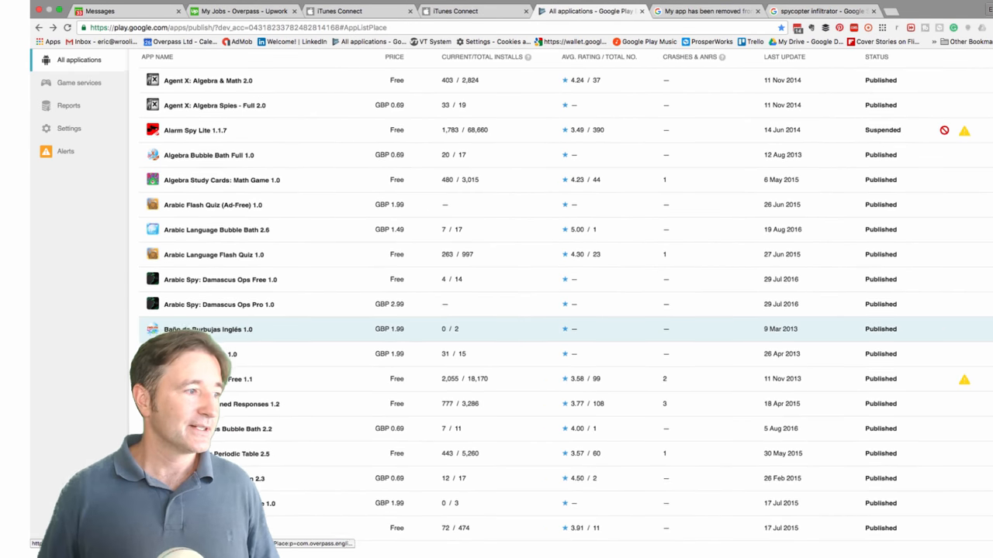
scroll(down, 3)
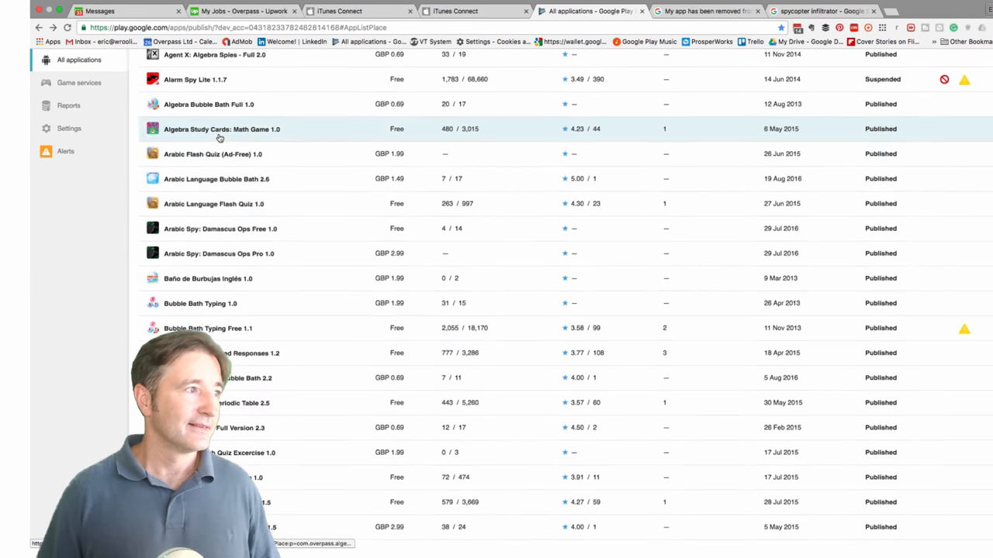
click(195, 80)
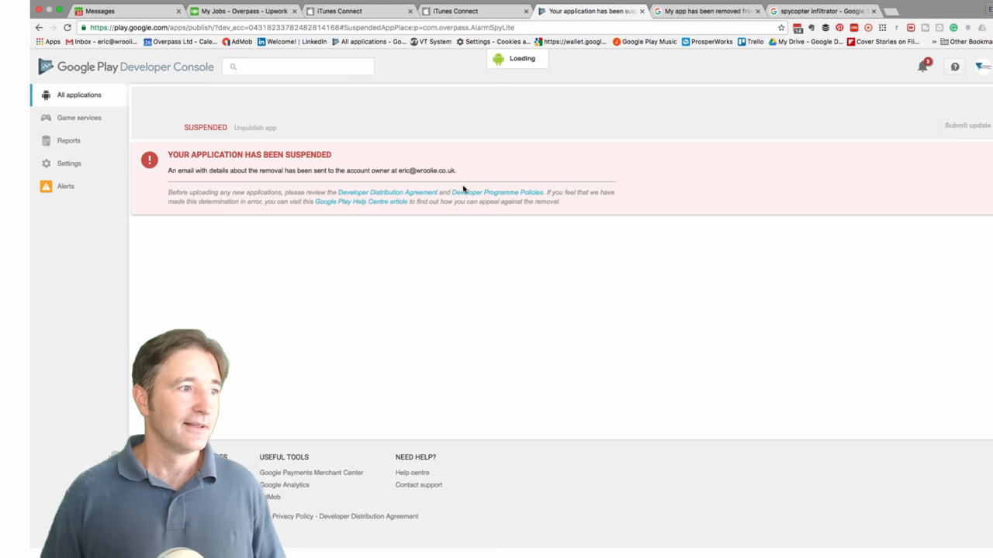